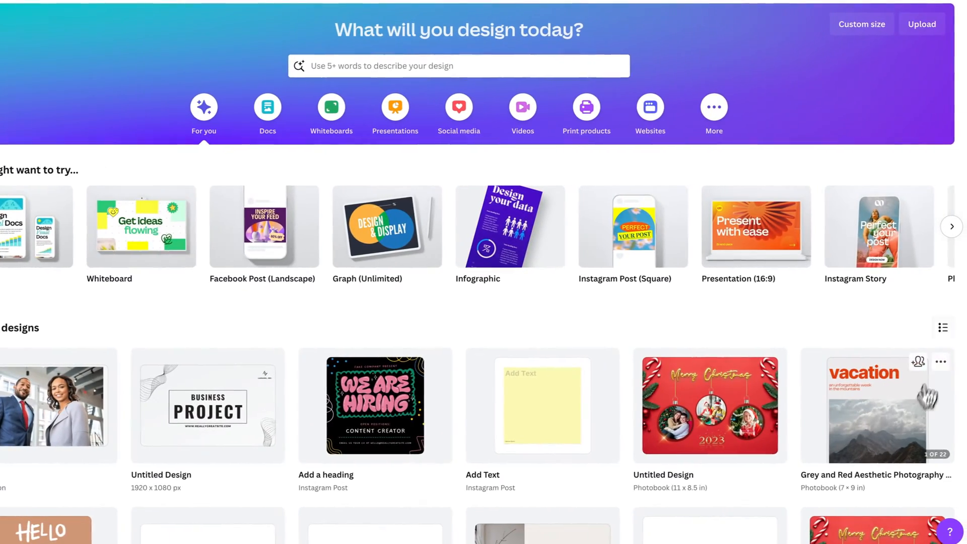
Switch Recent designs on the home page to list view with name, type and edit date.
left_click(943, 327)
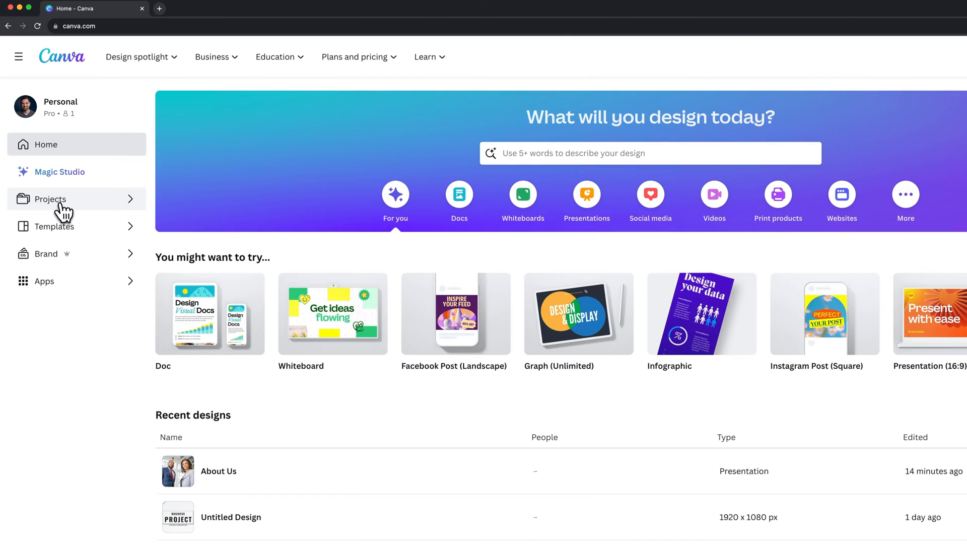
Go to the Projects page, browse the Recent items and switch the view to a grid.
left_click(49, 198)
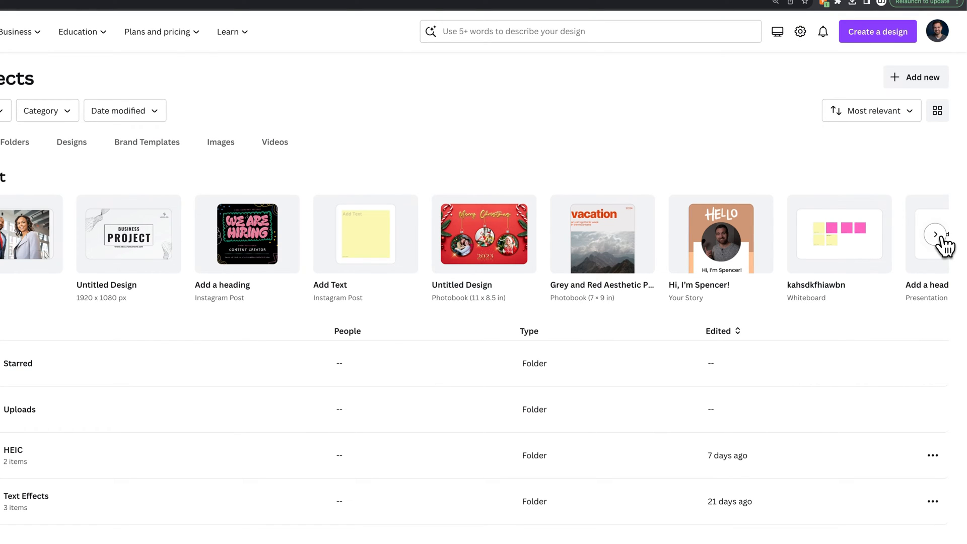
left_click(935, 234)
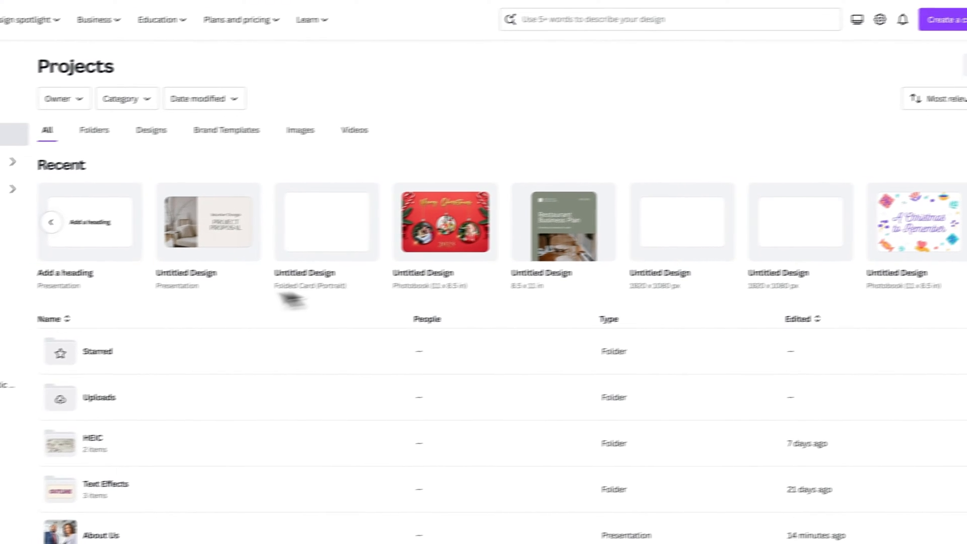
scroll("down", 3)
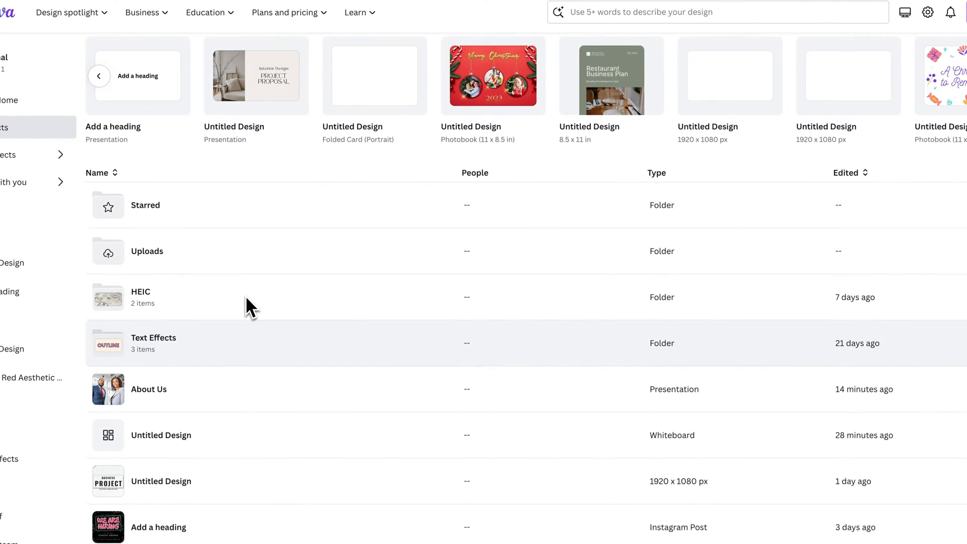
scroll("down", 3)
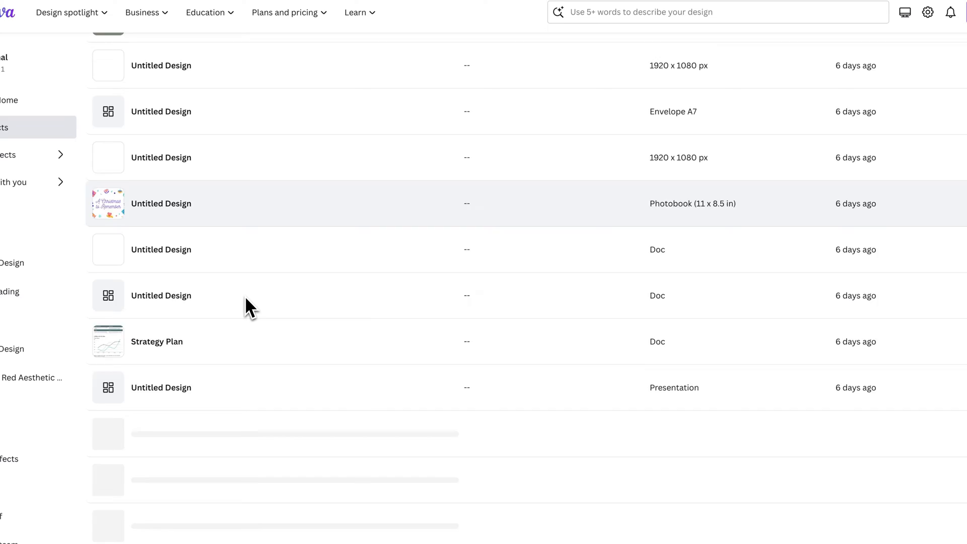
scroll("up", 3)
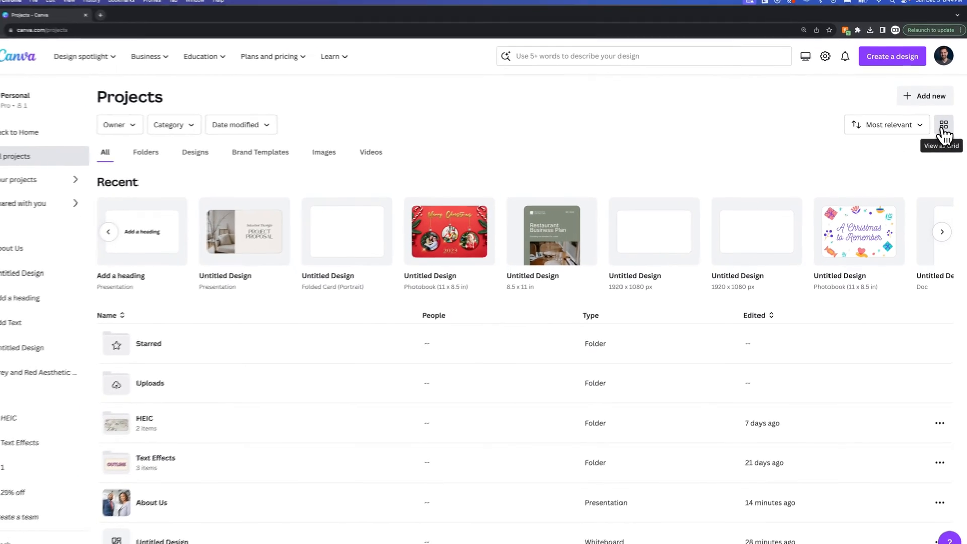
left_click(943, 125)
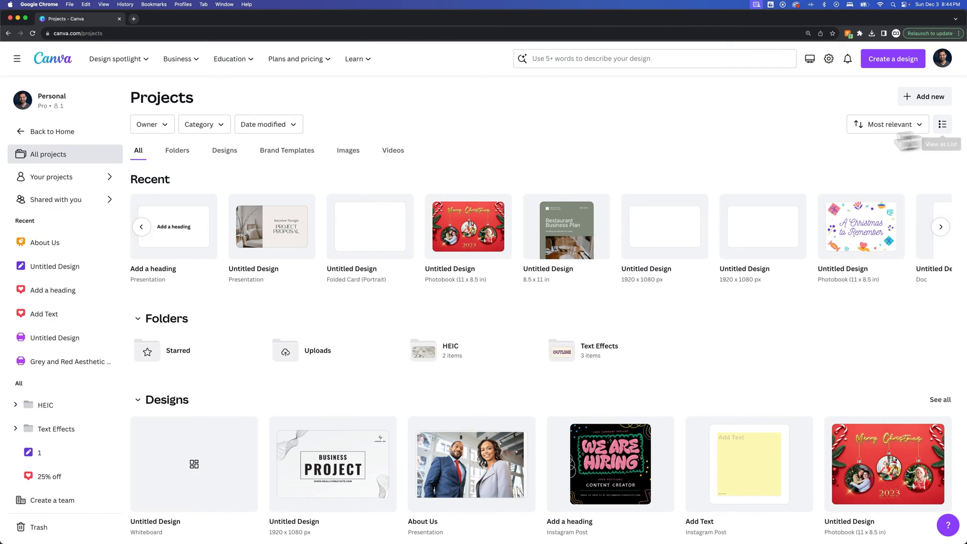
Browse the Projects page and open the 'Add a heading' presentation in the editor.
scroll("down", 3)
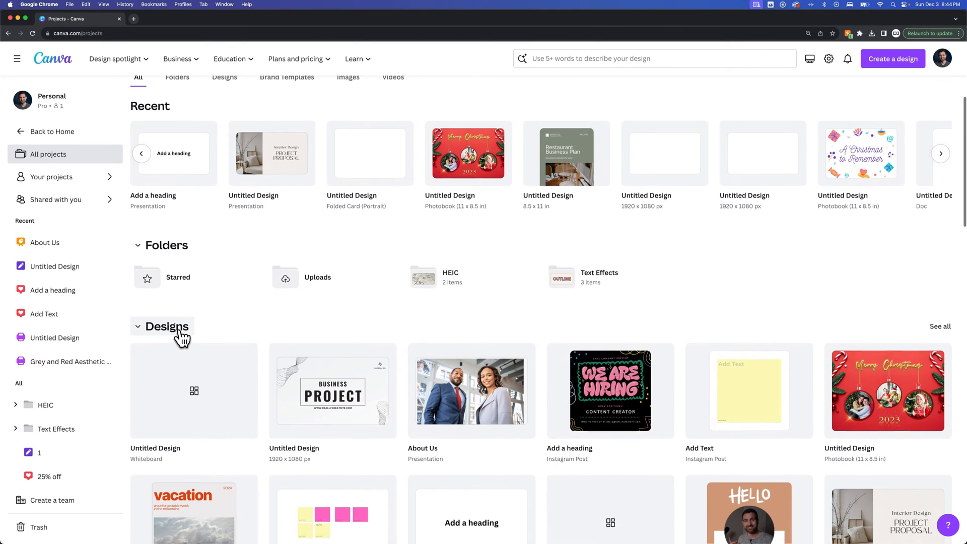
scroll("down", 3)
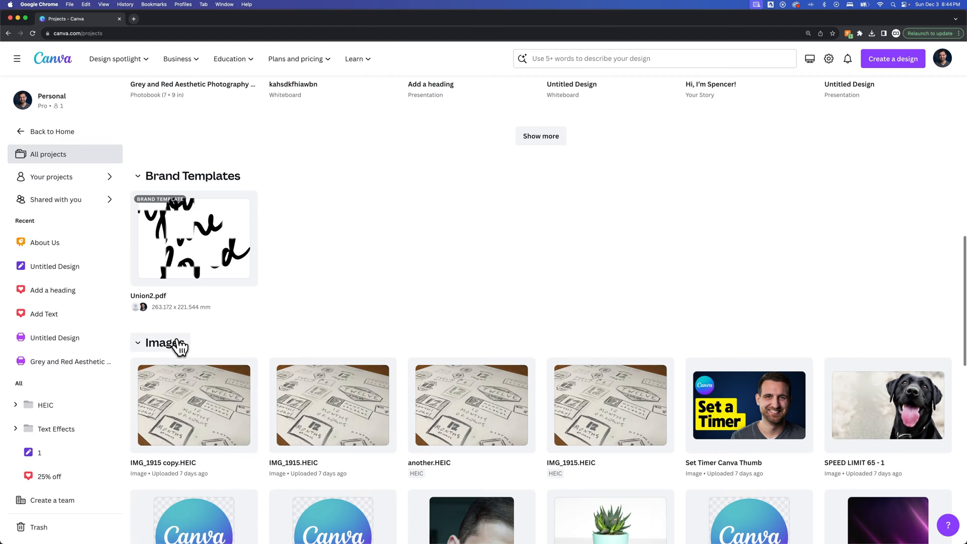
scroll("down", 3)
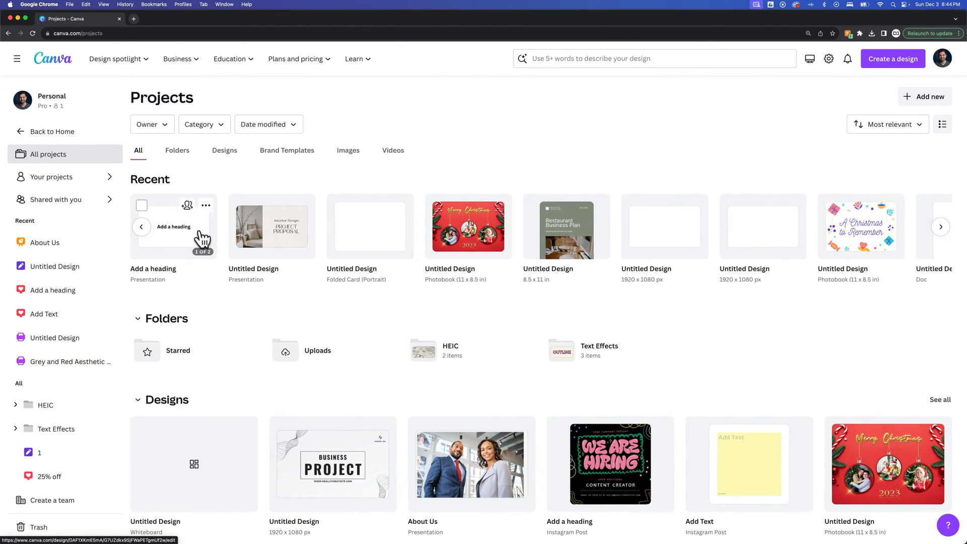
left_click(174, 226)
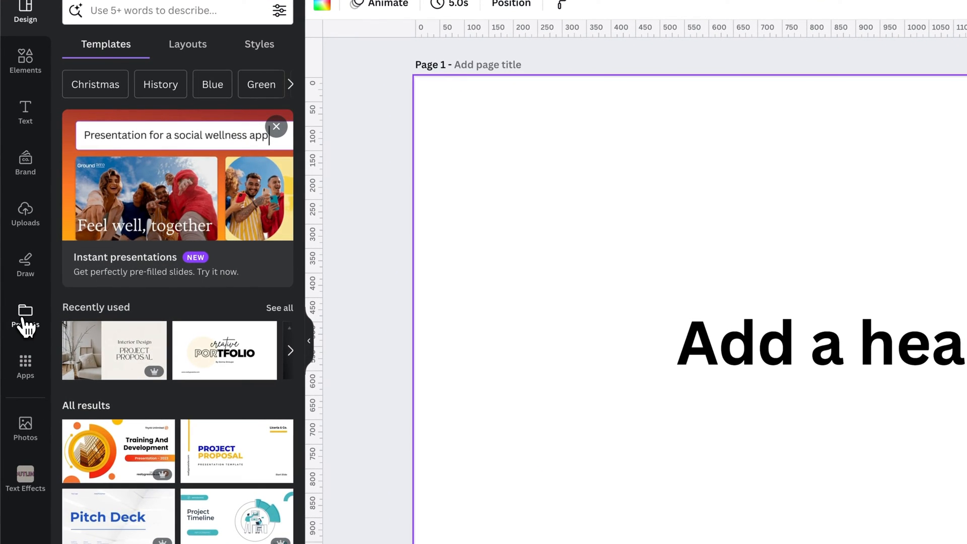
Show the Projects panel with my designs and folders beside the presentation page.
left_click(25, 317)
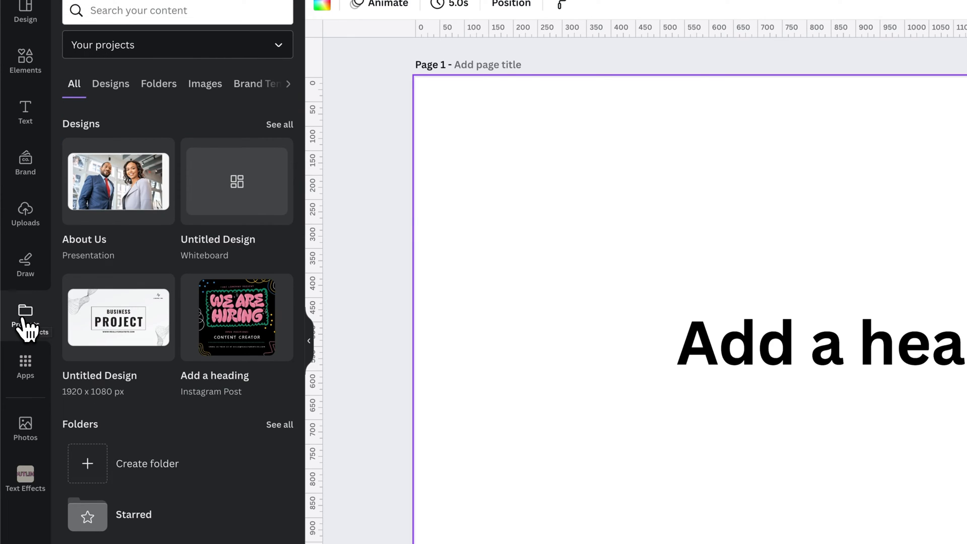
mouse_move(114, 118)
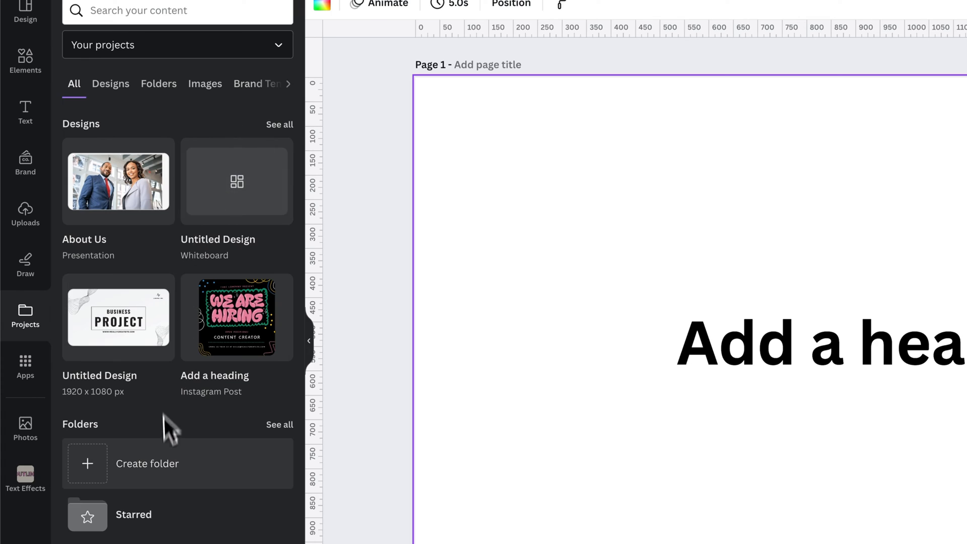
mouse_move(163, 422)
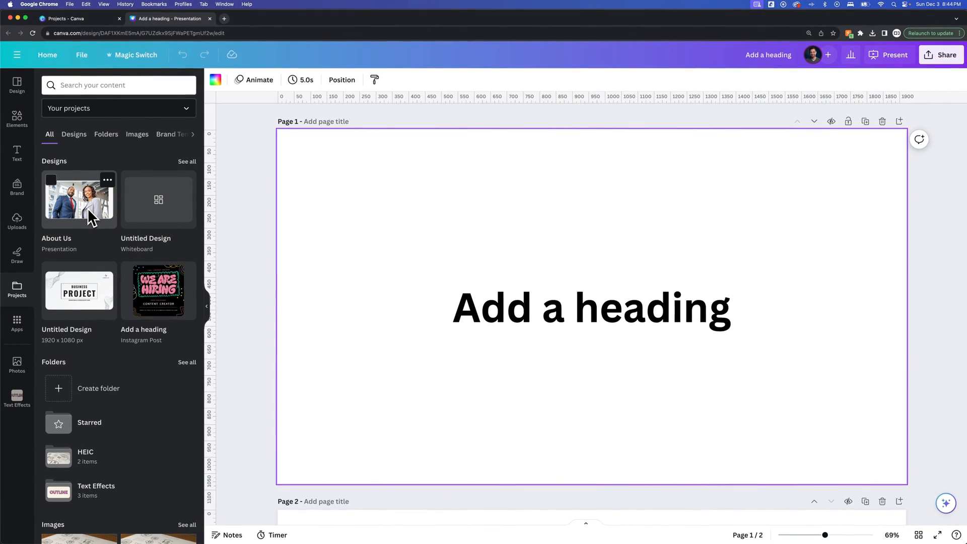
mouse_move(115, 220)
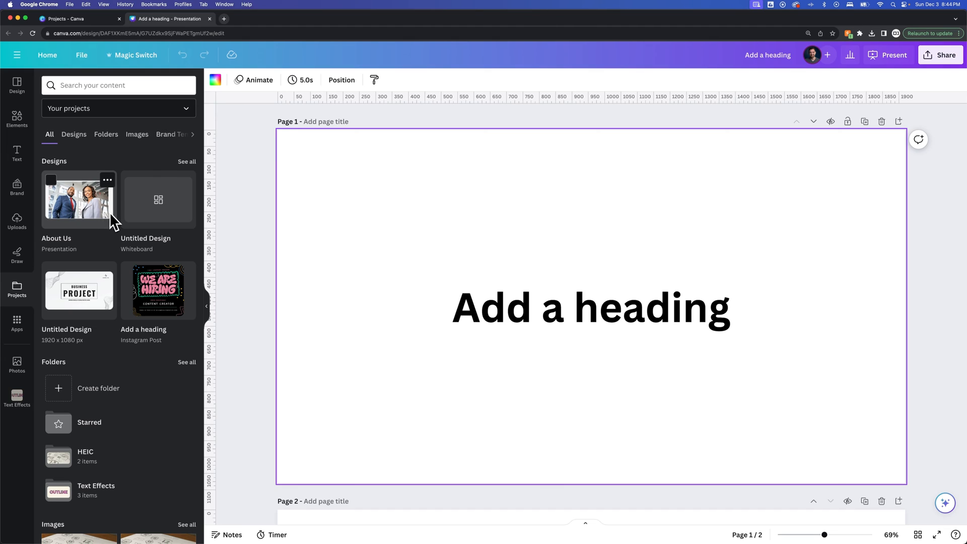